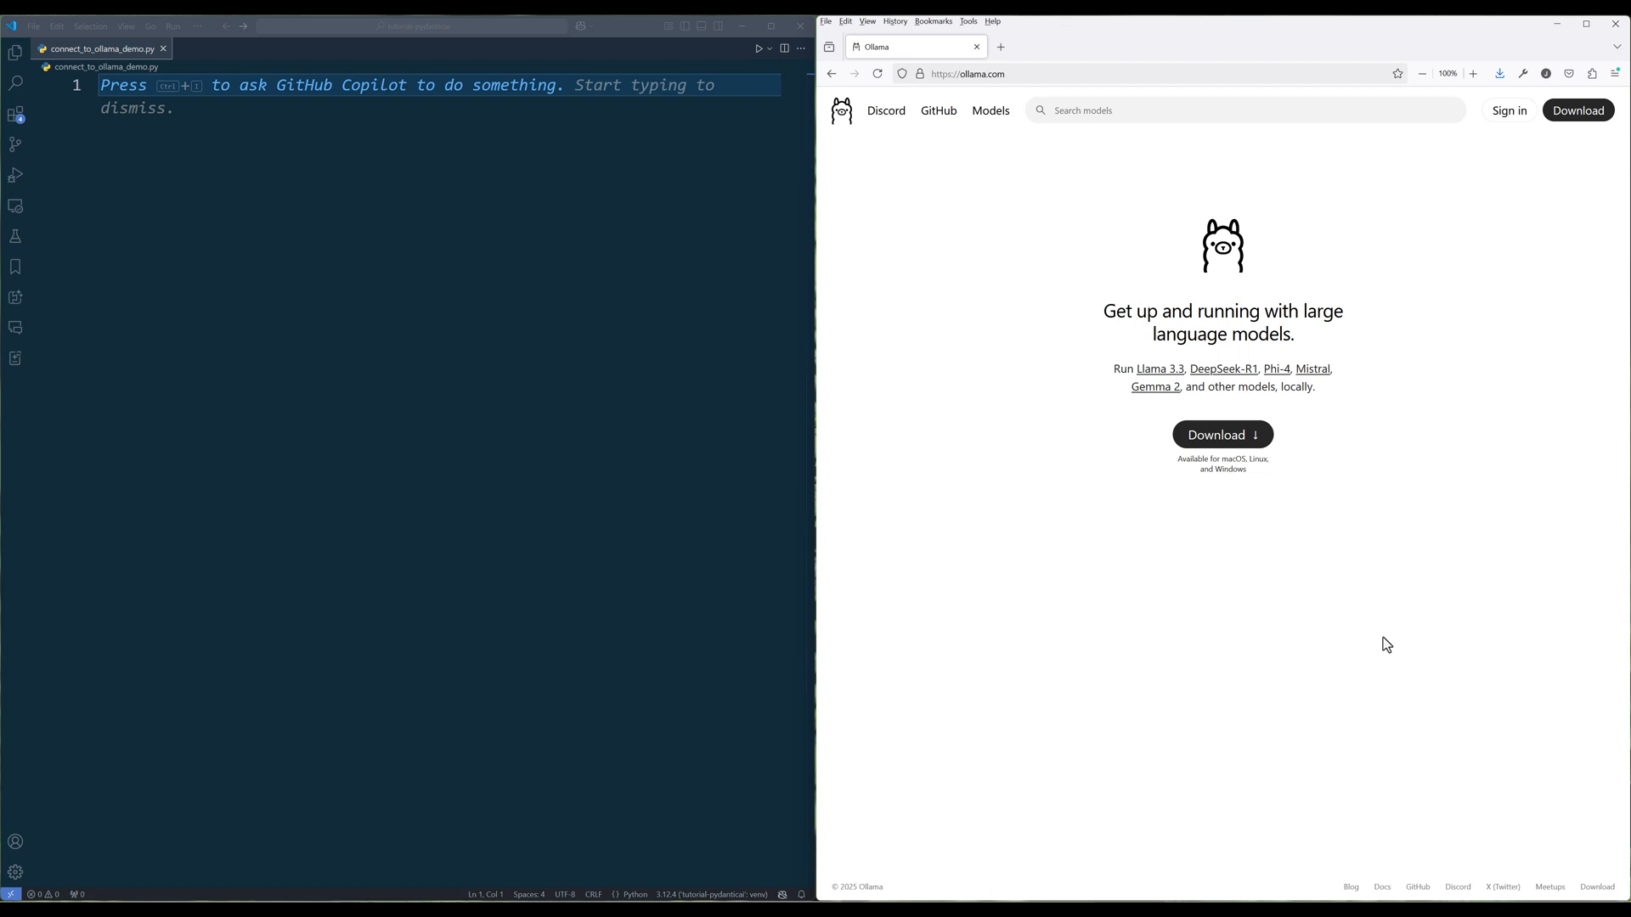
mouse_move(1384, 646)
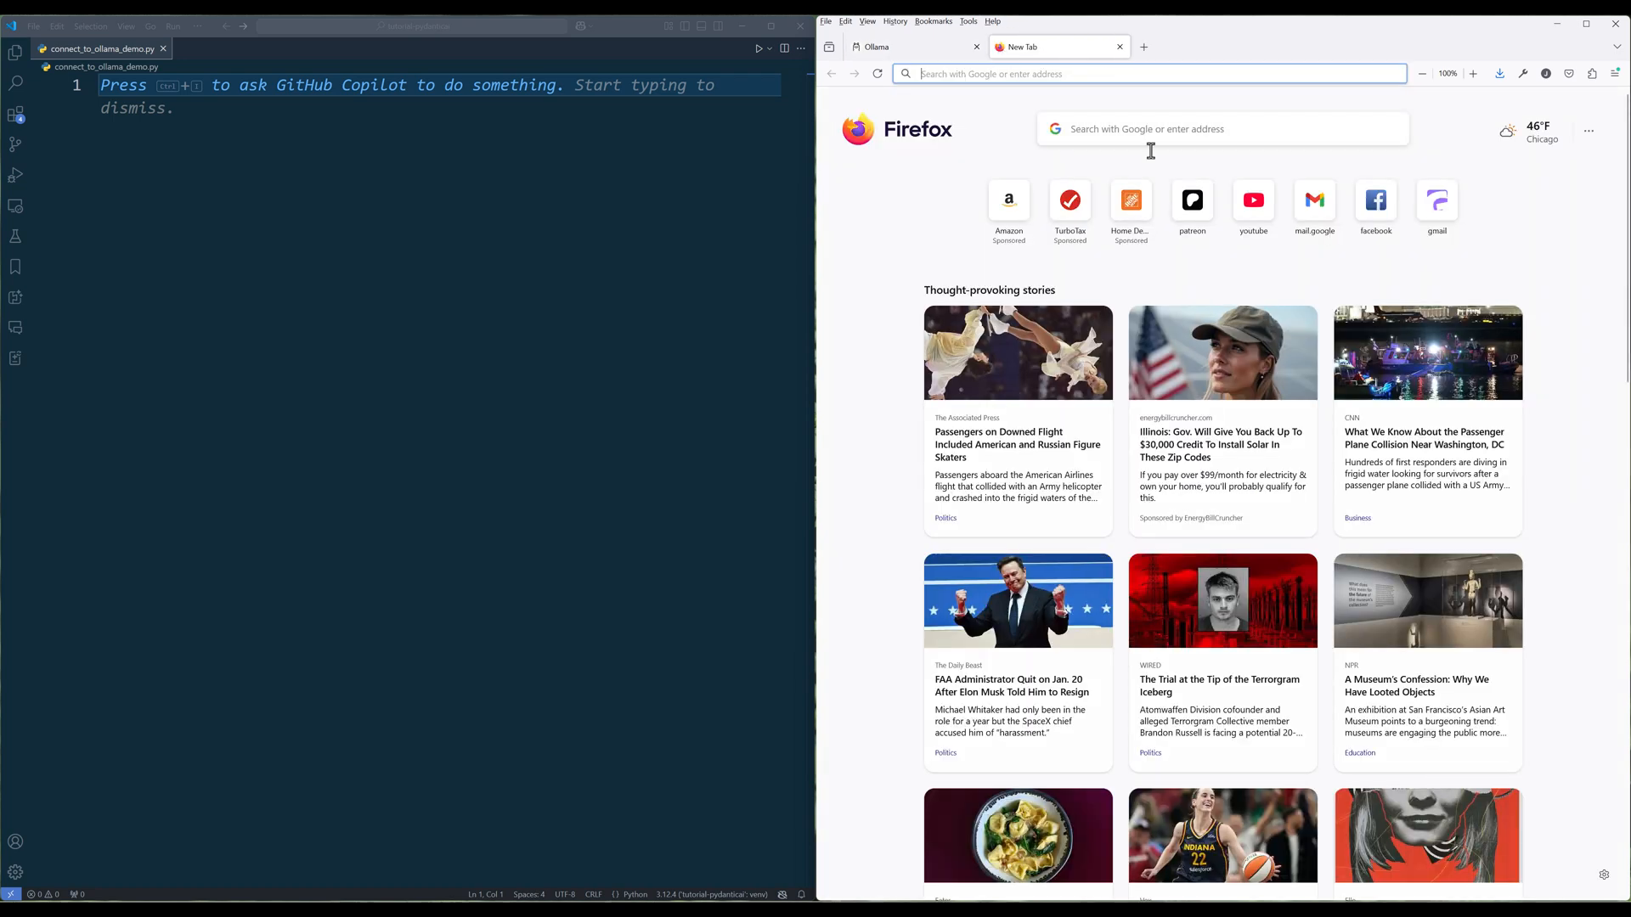
type("http://localhost:11434/")
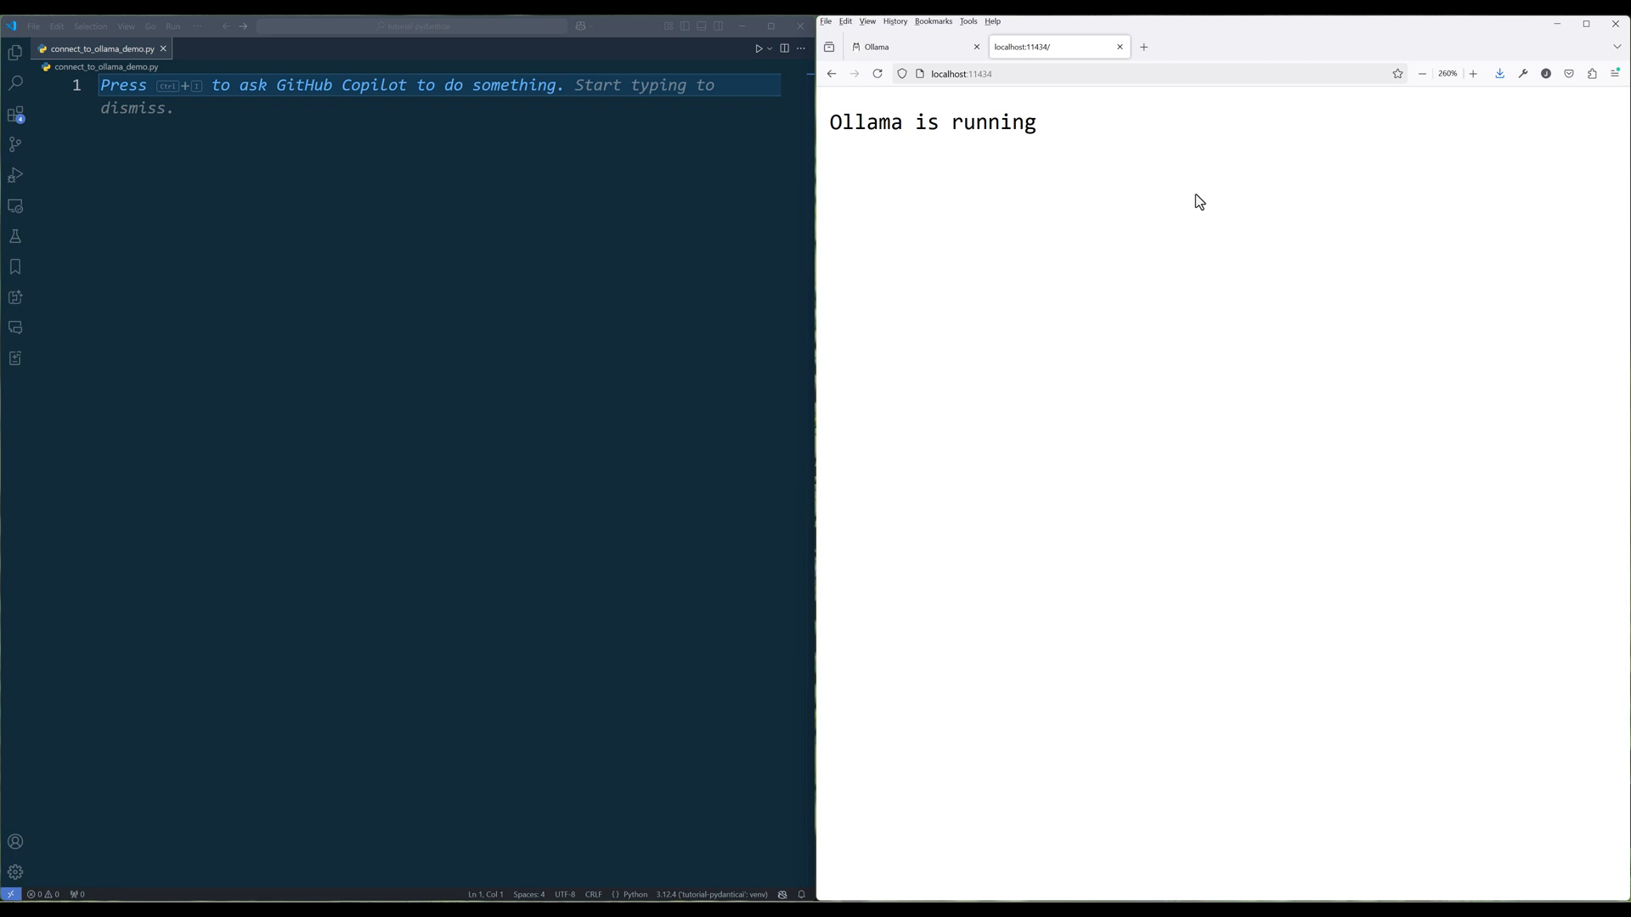
mouse_move(1199, 219)
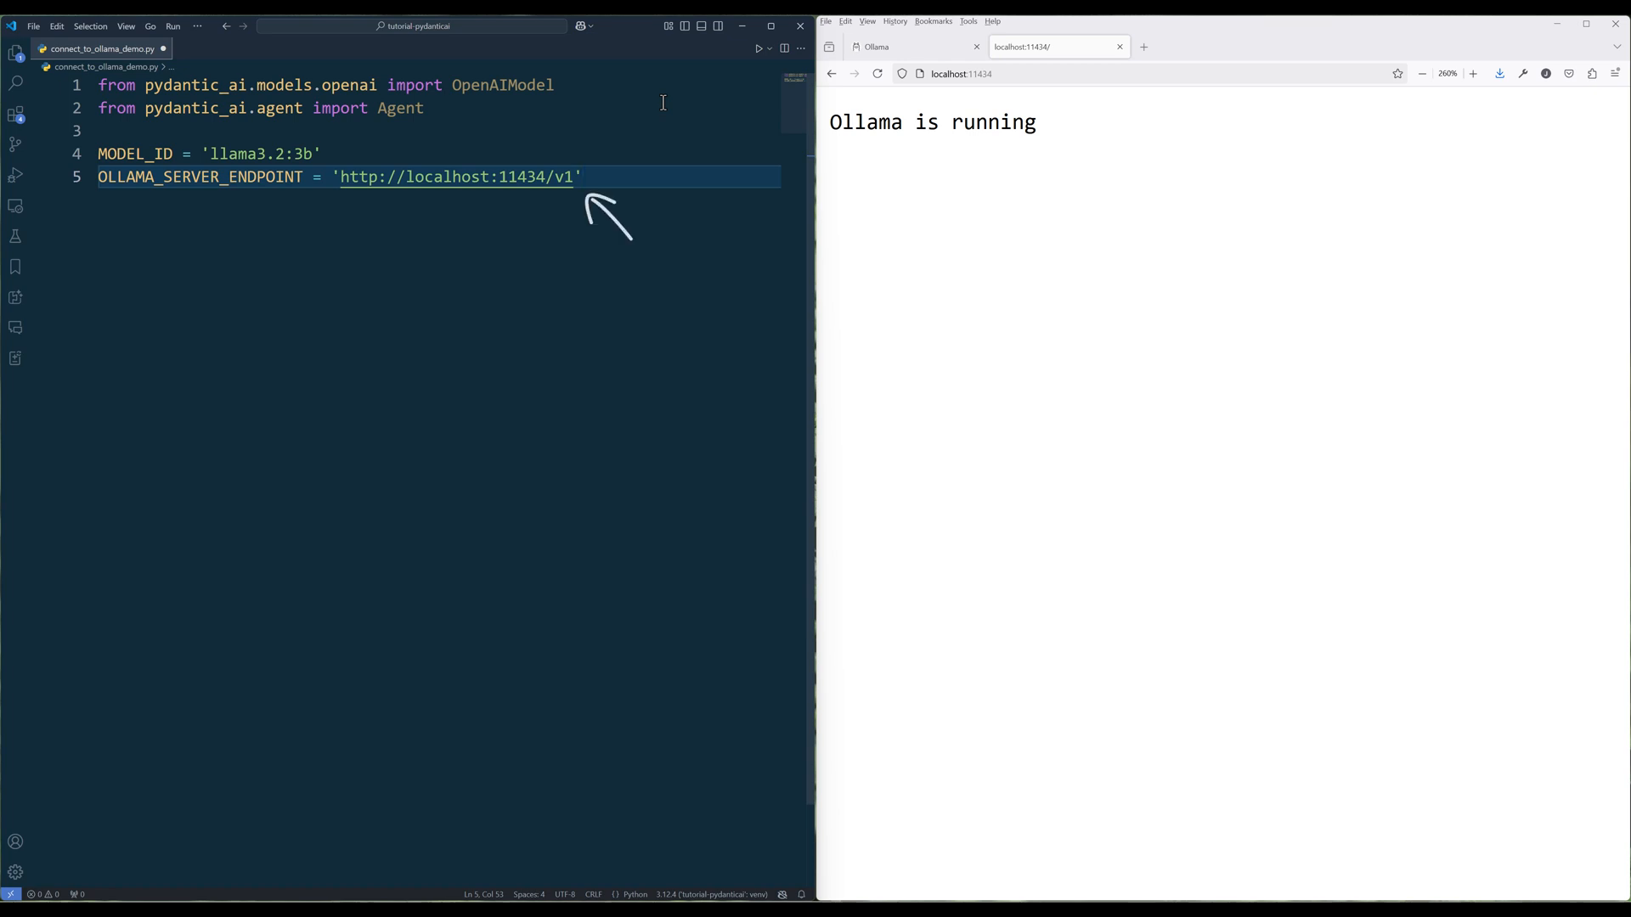
- Start a new line after the OLLAMA_SERVER_ENDPOINT constant
key("enter")
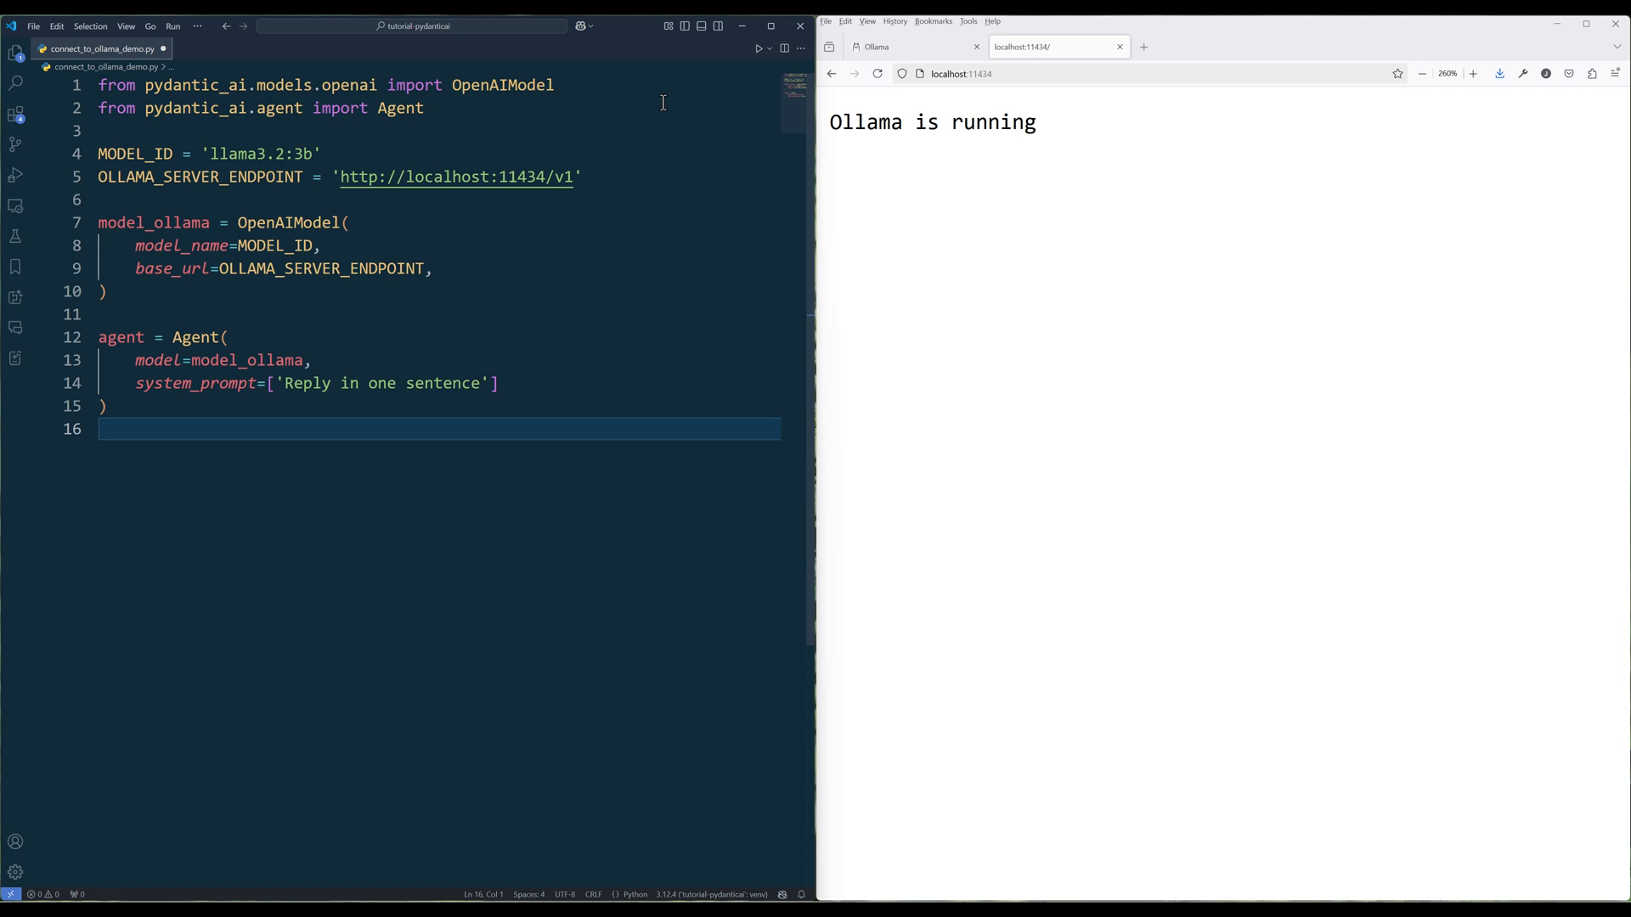
- Add response = agent.run_sync('What is the capital of Japan?') below the agent definition
key("enter")
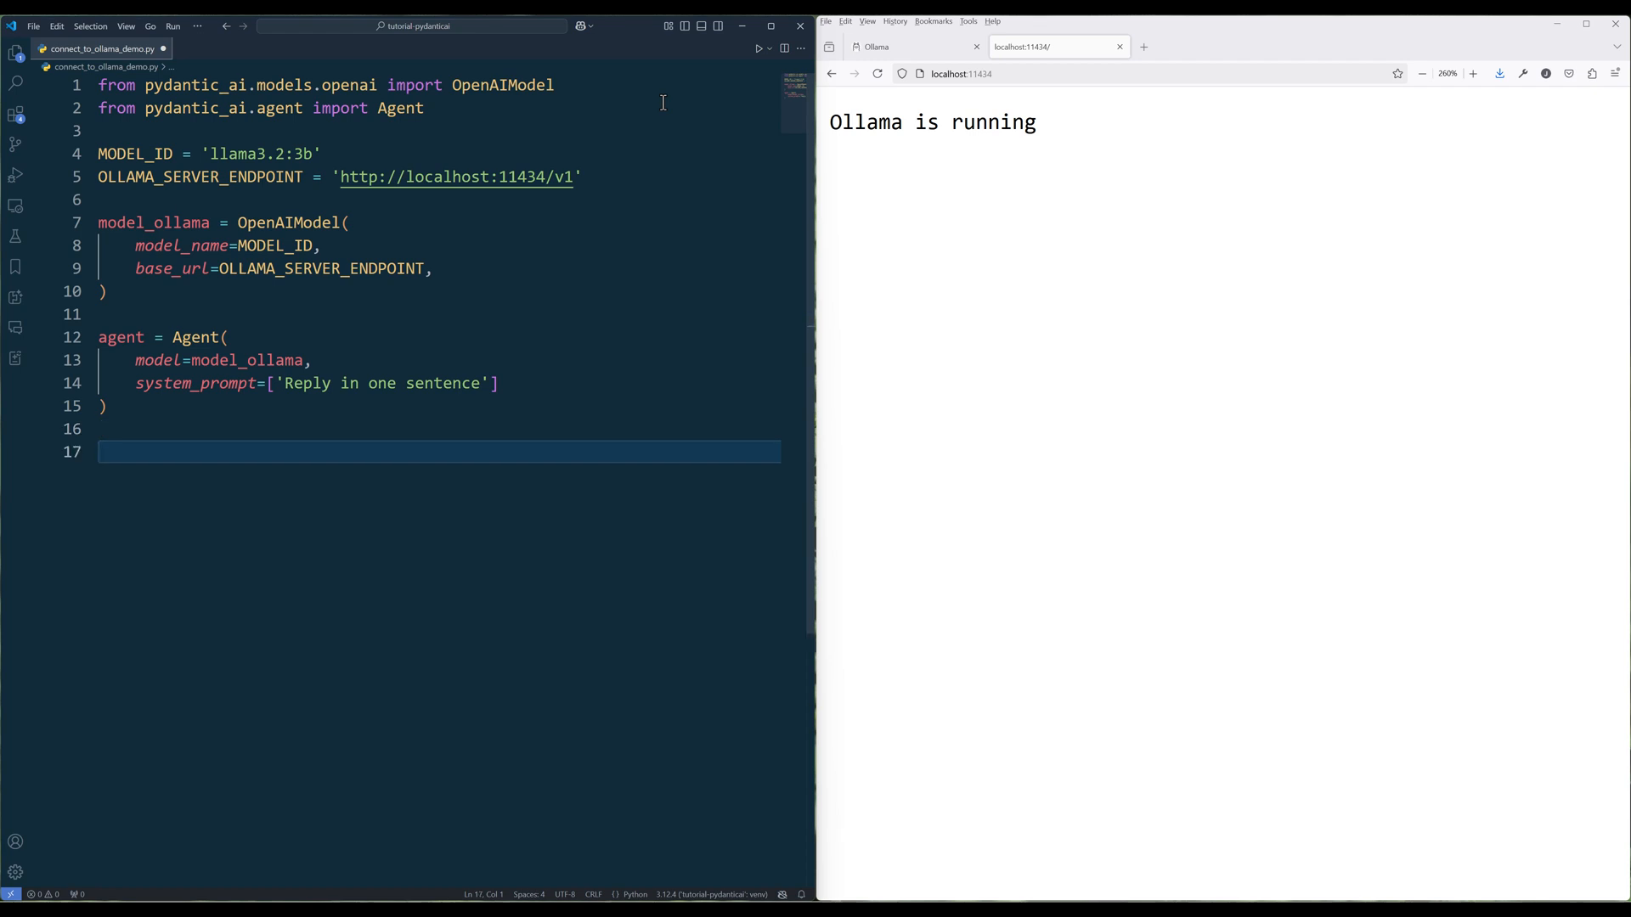
type("response = agent.run_sync('What is the capital of Japan?')")
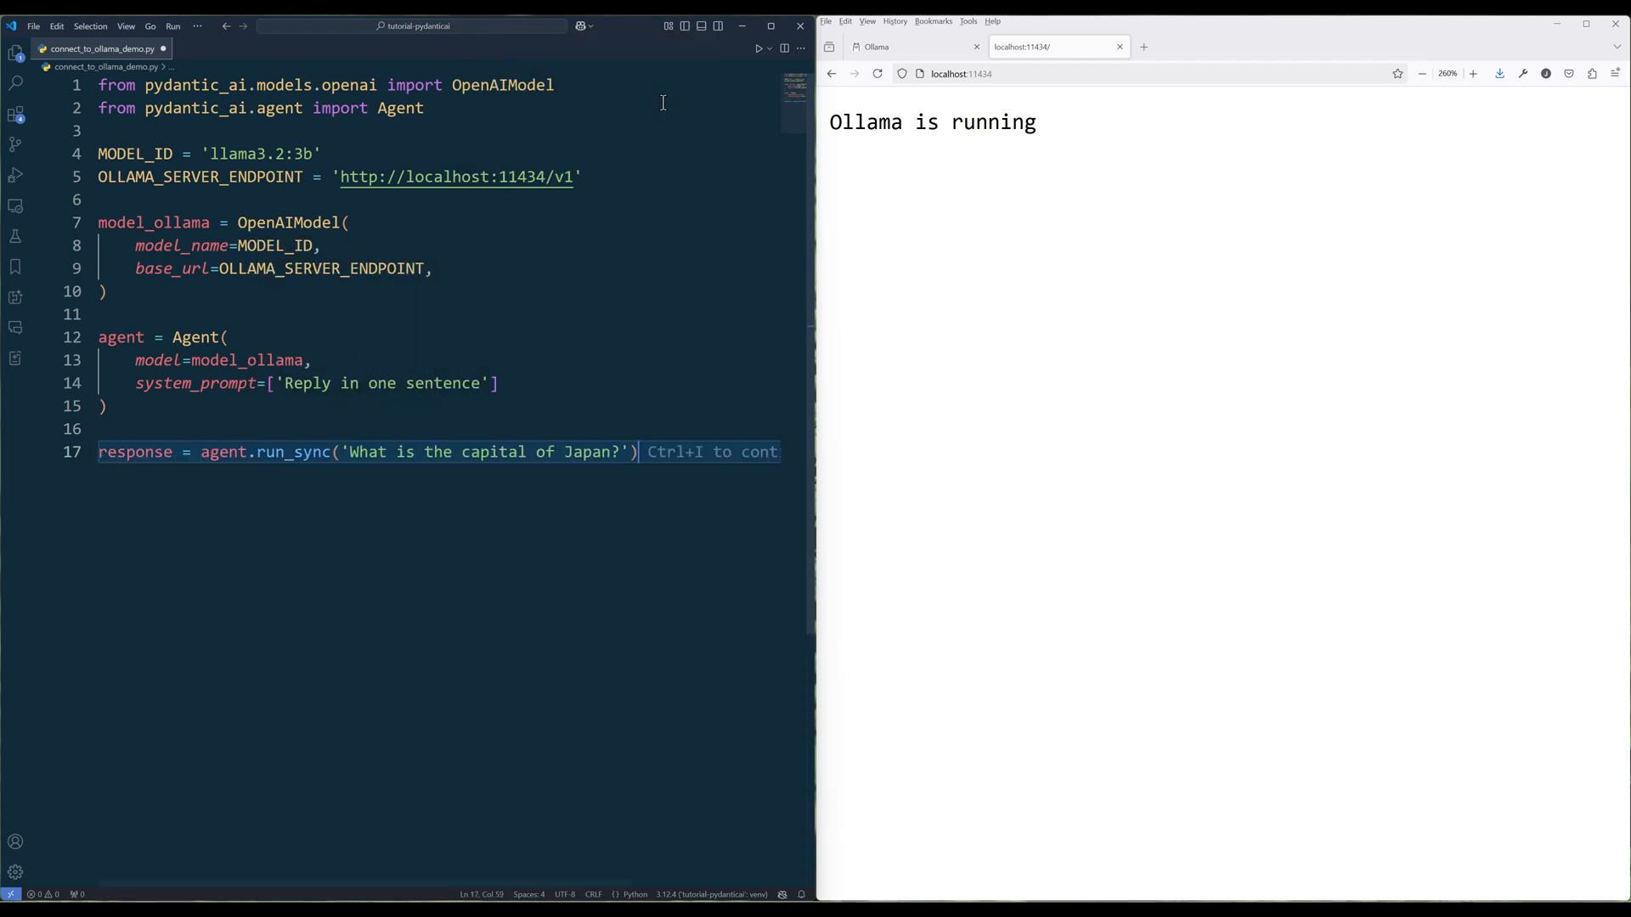